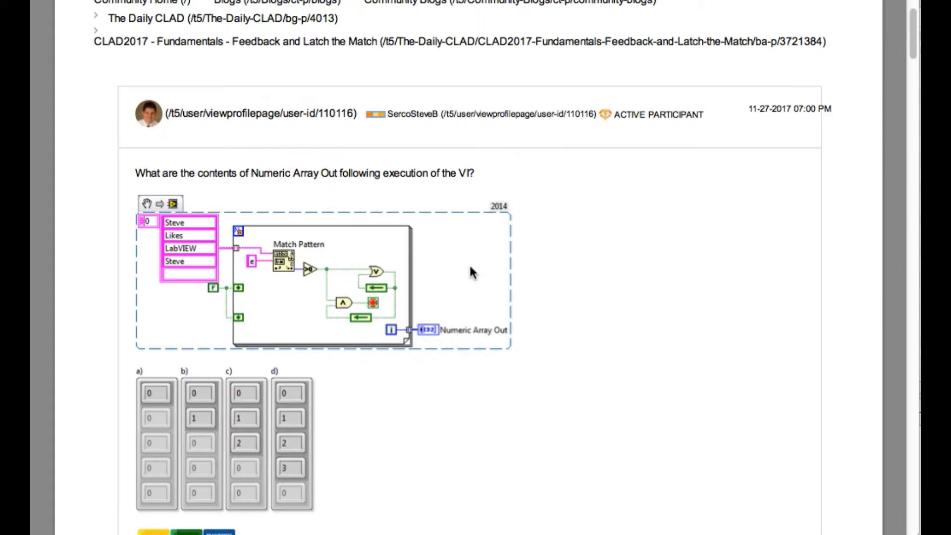
mouse_move(576, 314)
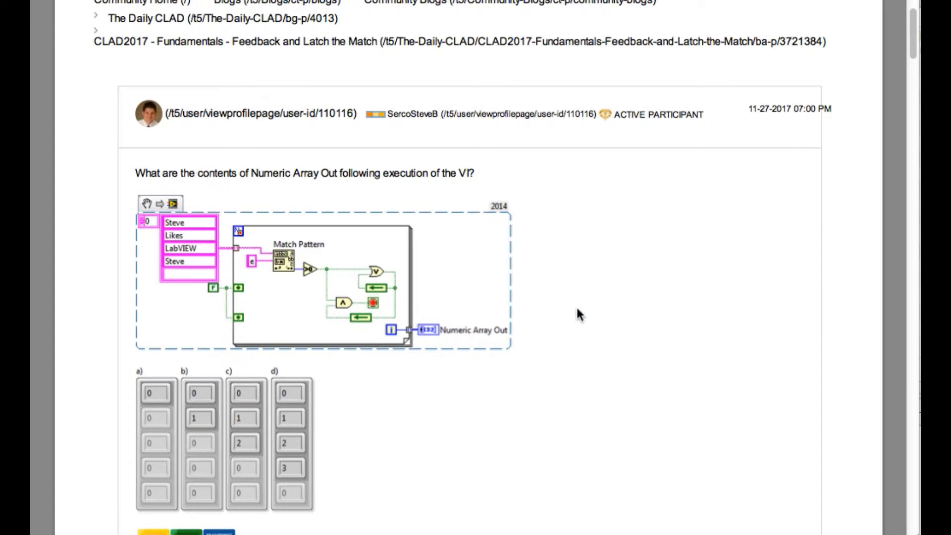
mouse_move(714, 365)
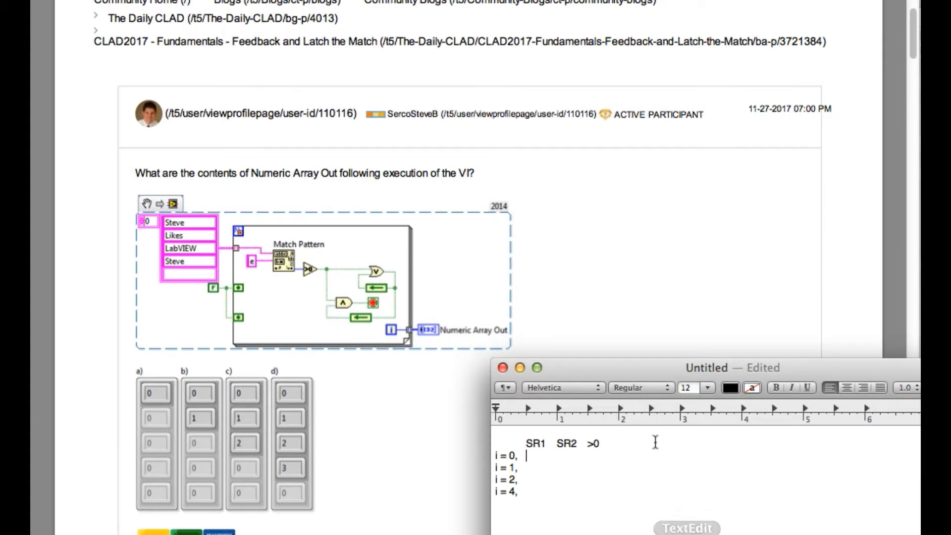
mouse_move(558, 465)
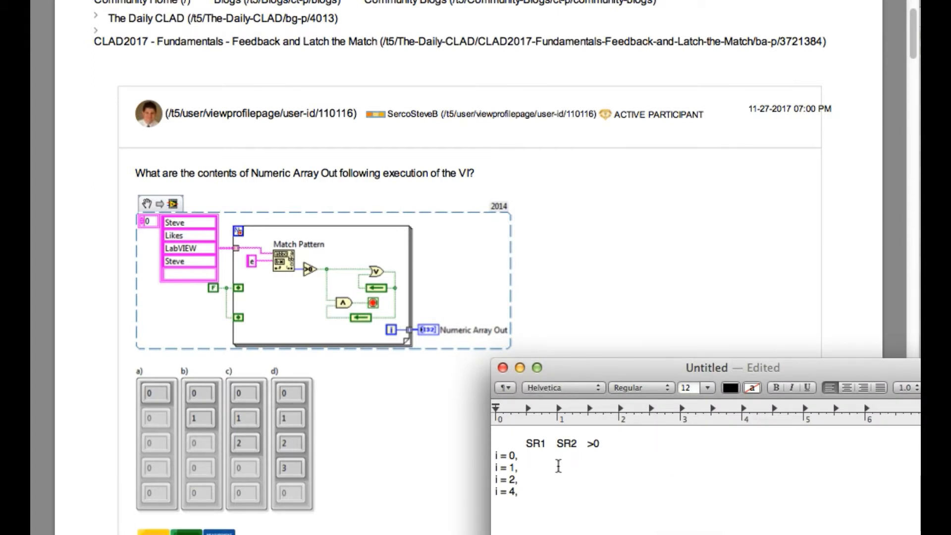
- Enter F, F and 2 under SR1, SR2 and >0 on the i = 0 row
type("F")
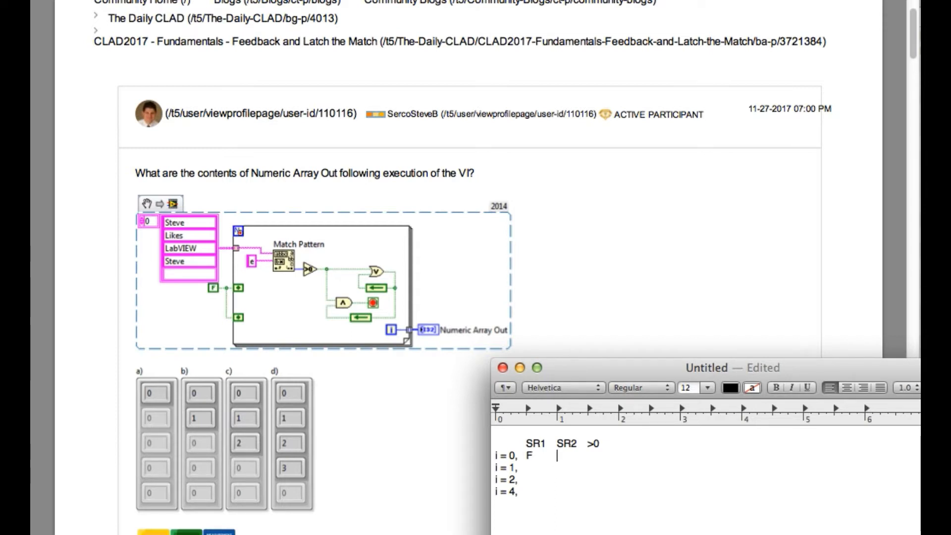
type("F")
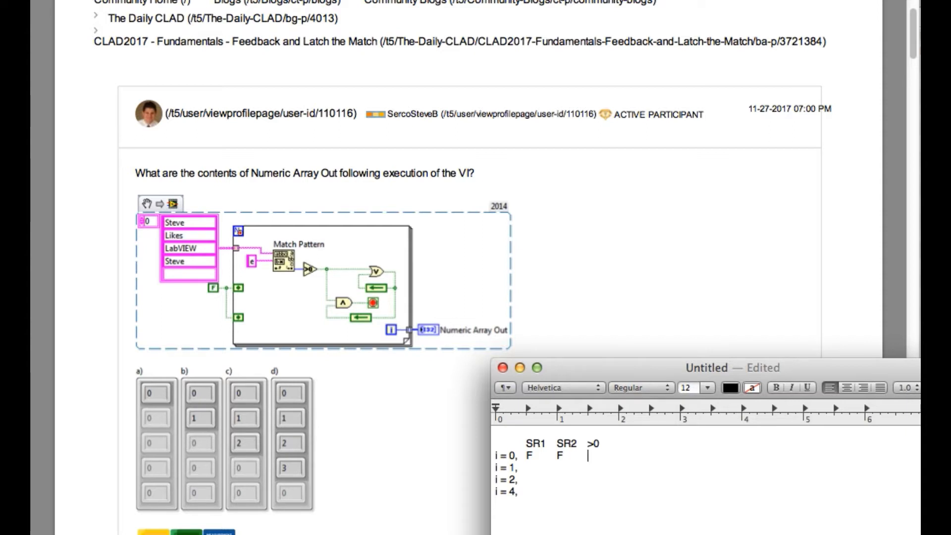
type("2")
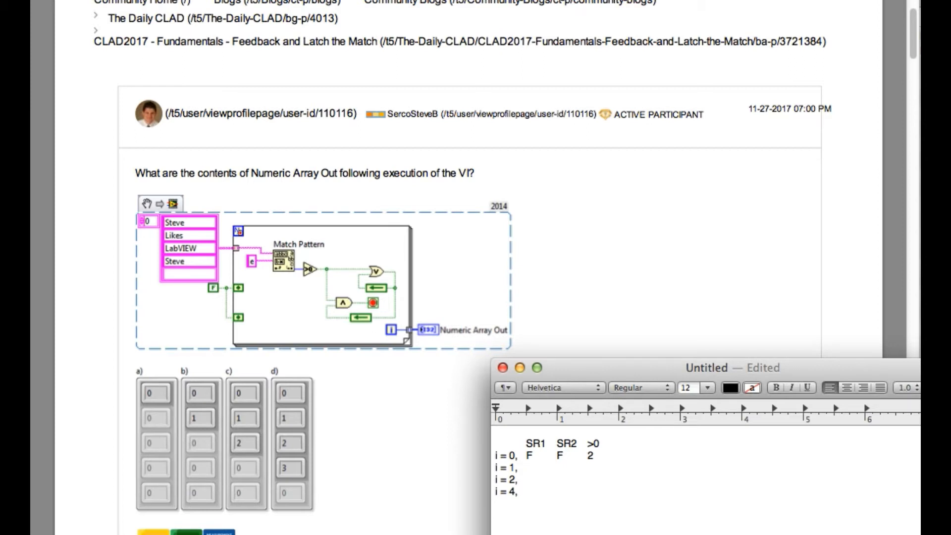
- Enter T, T and 3 under SR1, SR2 and >0 on the i = 1 row
type("T")
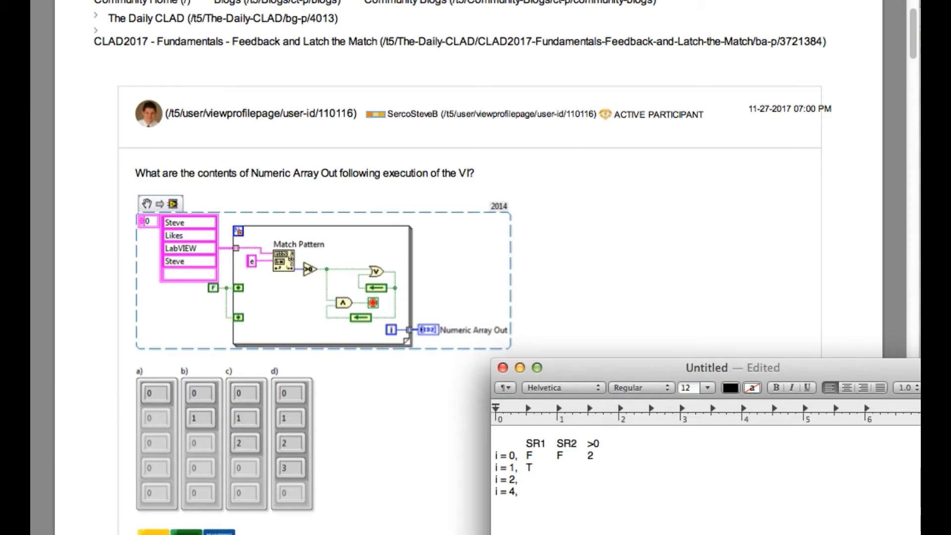
left_click(557, 464)
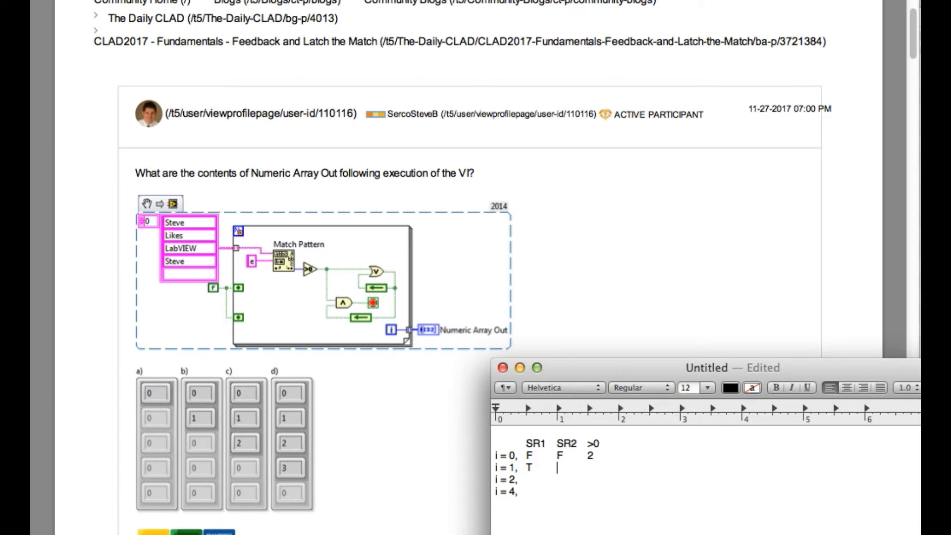
type("T")
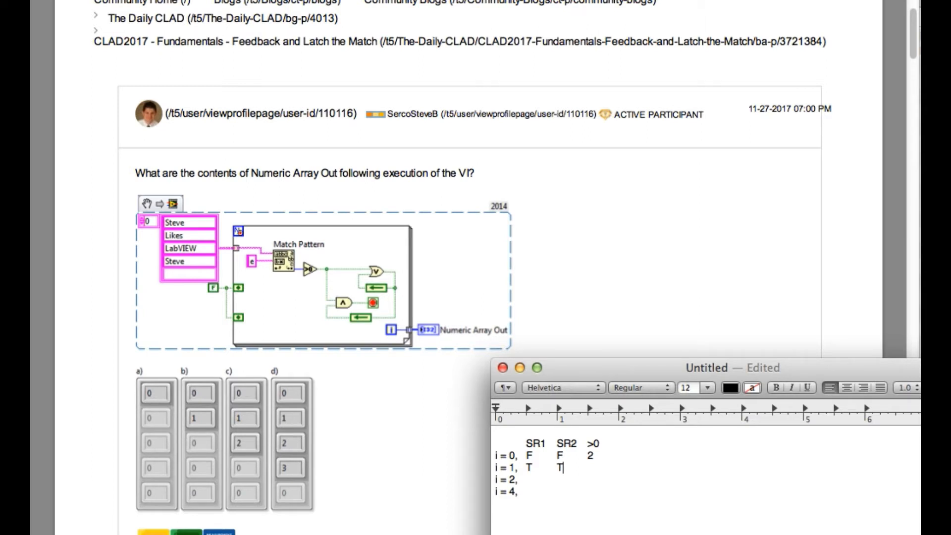
type("T")
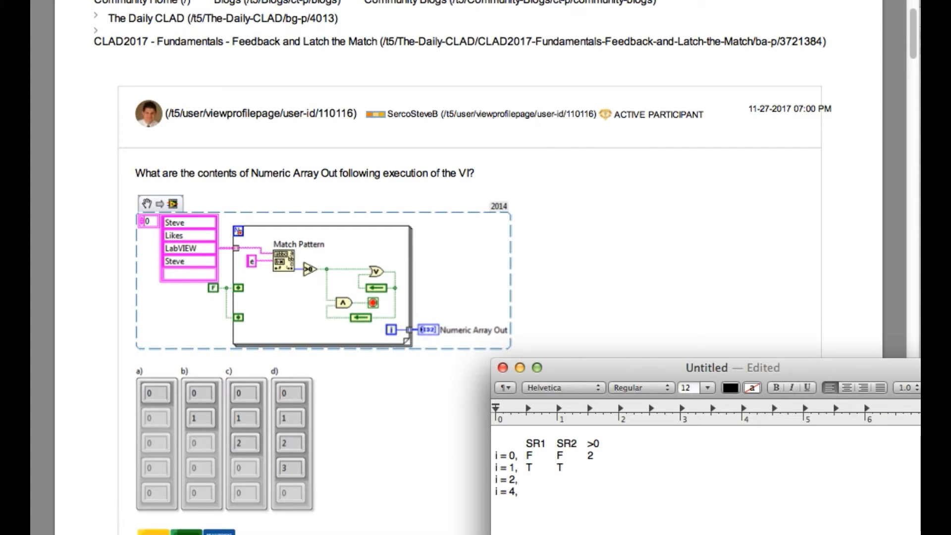
left_click(587, 467)
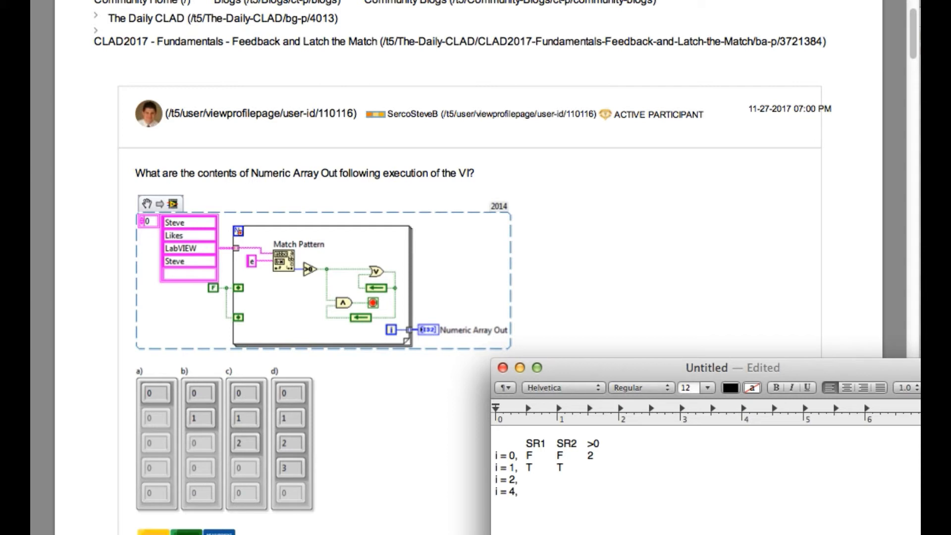
left_click(587, 467)
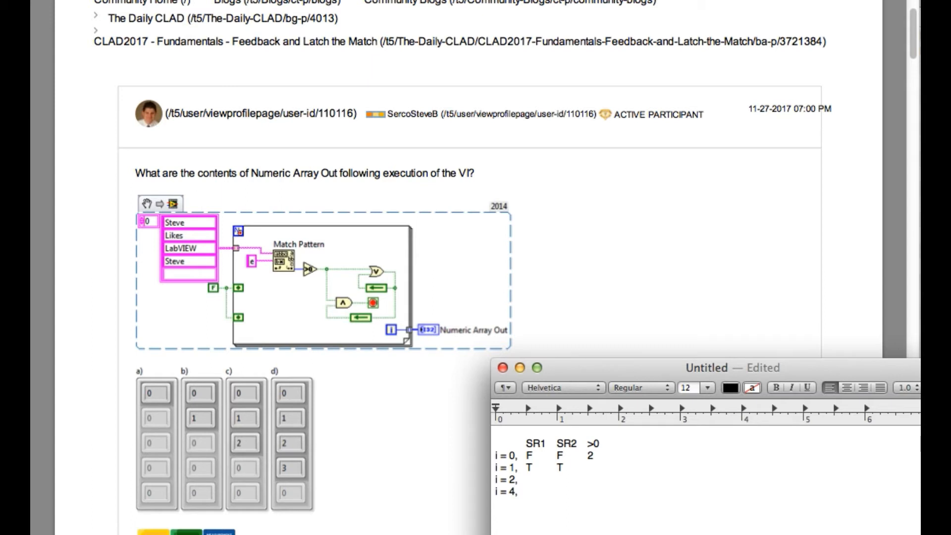
left_click(586, 464)
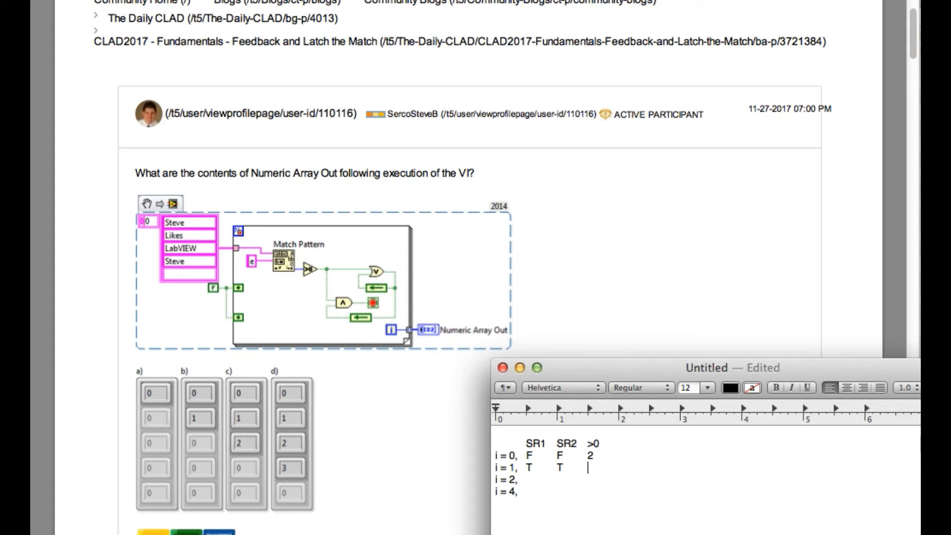
type("3")
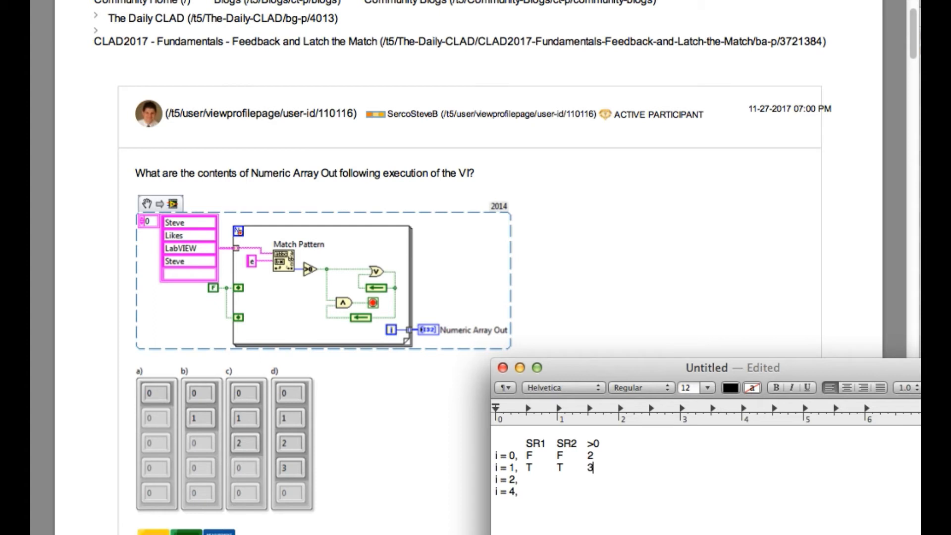